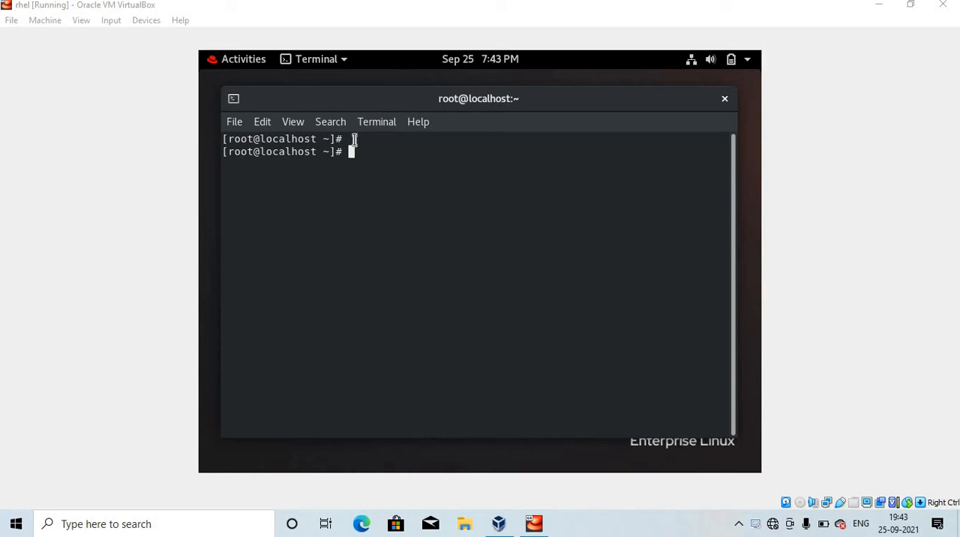
{"action": "mouse_move", "coordinate": [353, 150]}
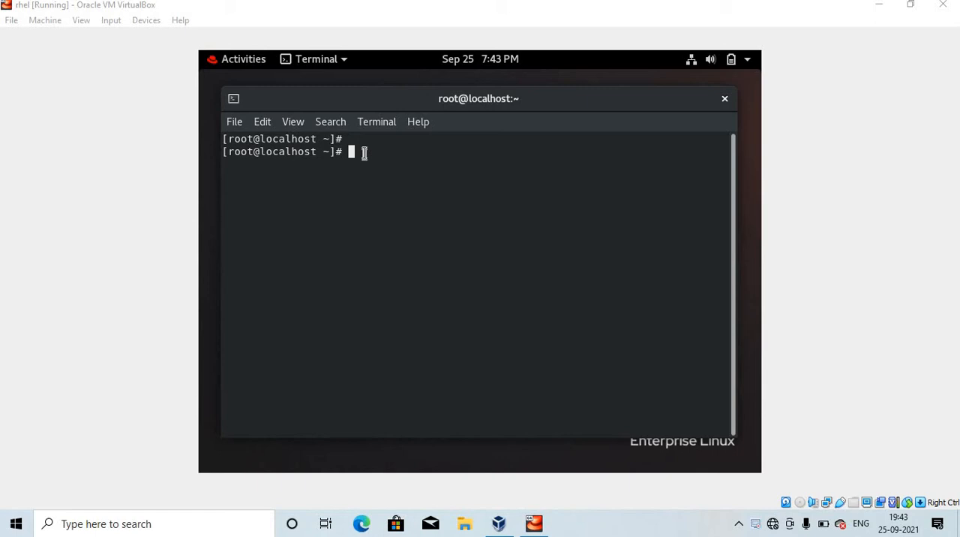
{"action": "mouse_move", "coordinate": [363, 156]}
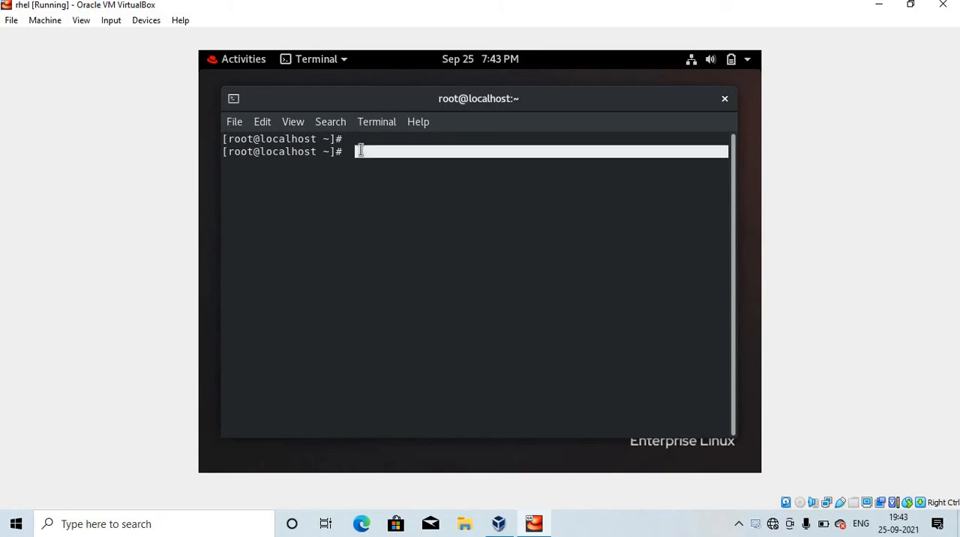
- List the available cow files with cowsay -l
{"action": "key", "text": "Return"}
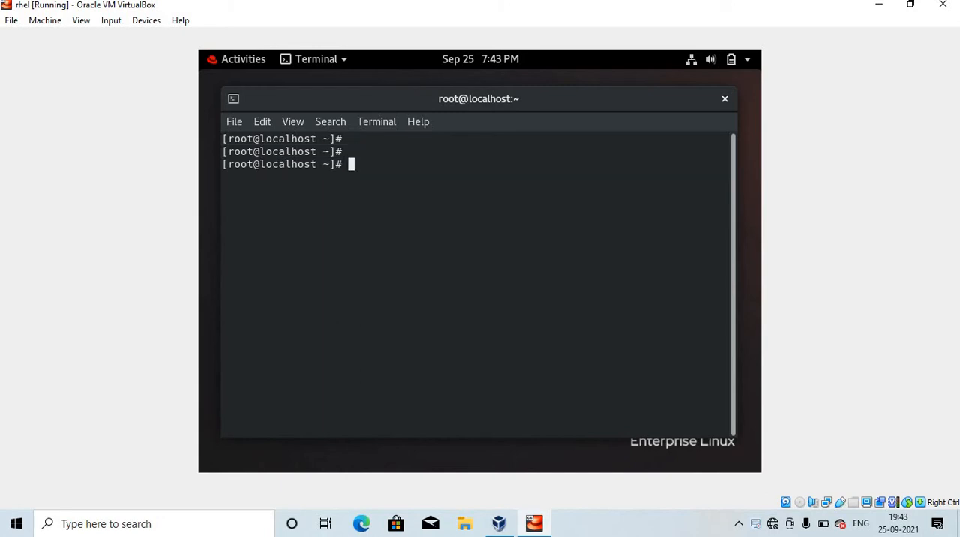
{"action": "type", "text": "co"}
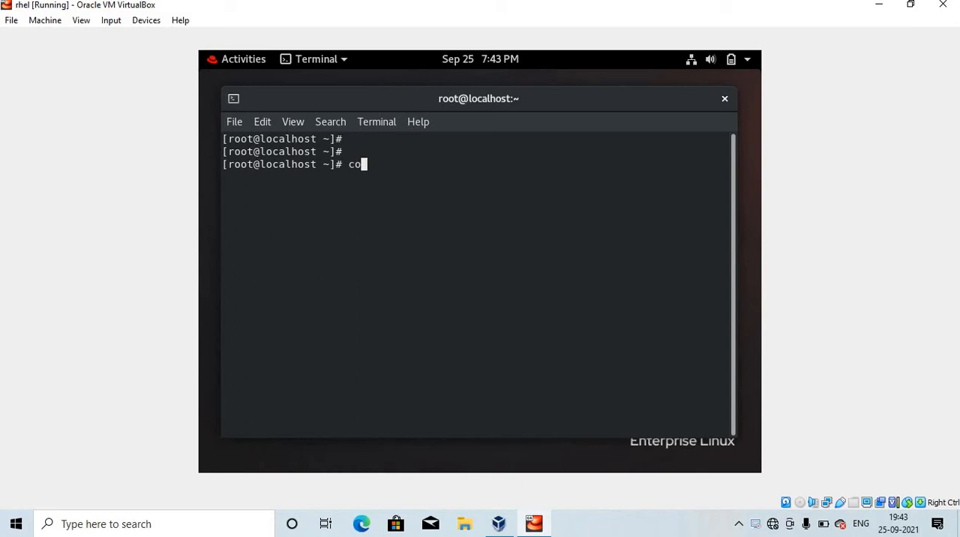
{"action": "type", "text": "wsay"}
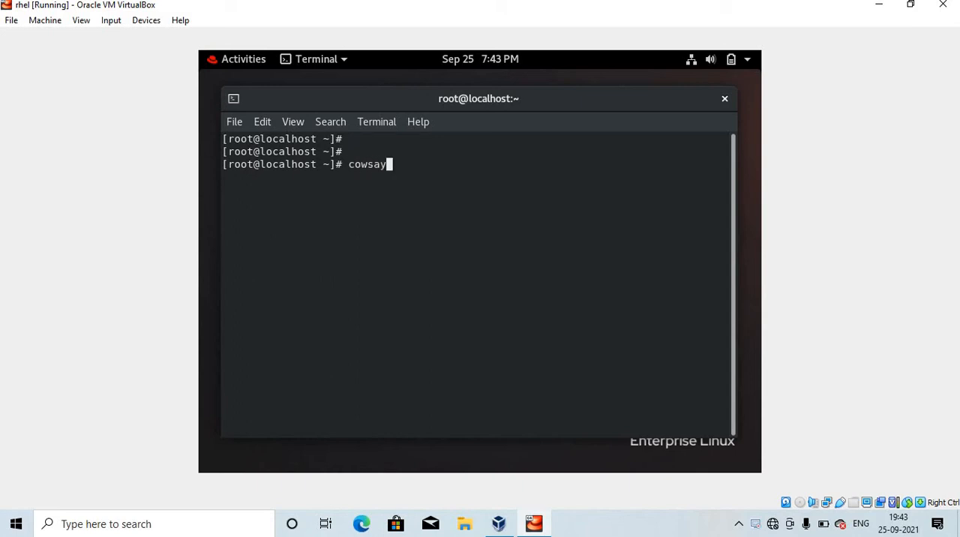
{"action": "type", "text": "-l"}
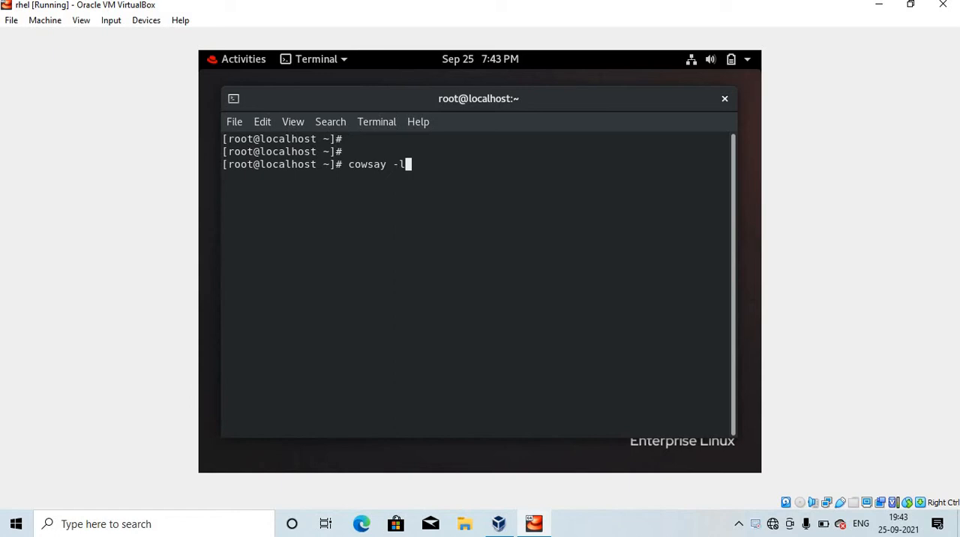
{"action": "key", "text": "Return"}
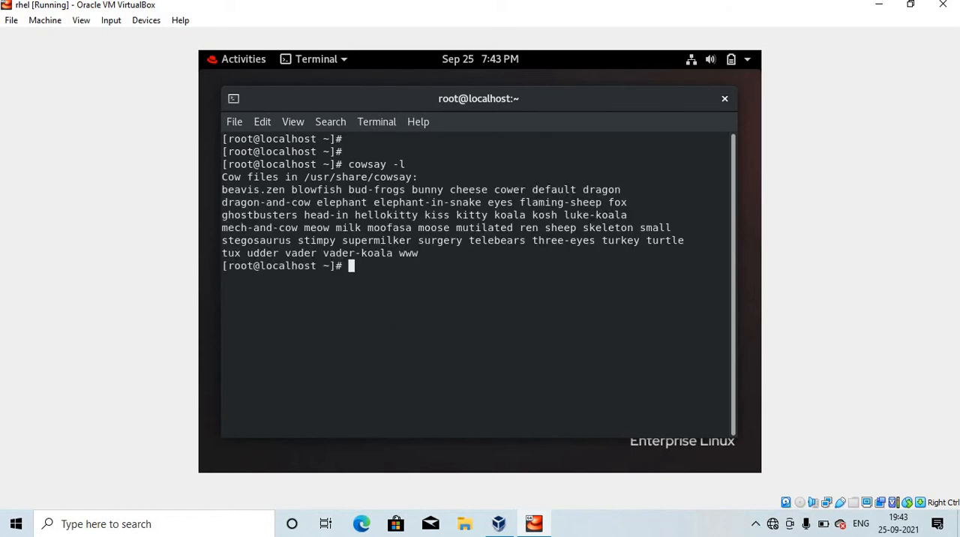
- Print an ASCII cow saying "linux" with cowsay
{"action": "type", "text": "c"}
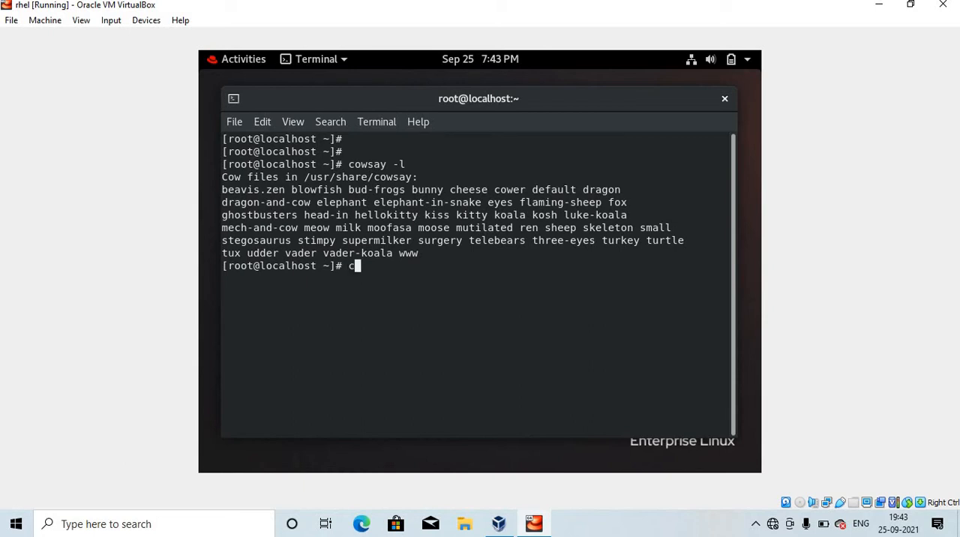
{"action": "type", "text": "owsay"}
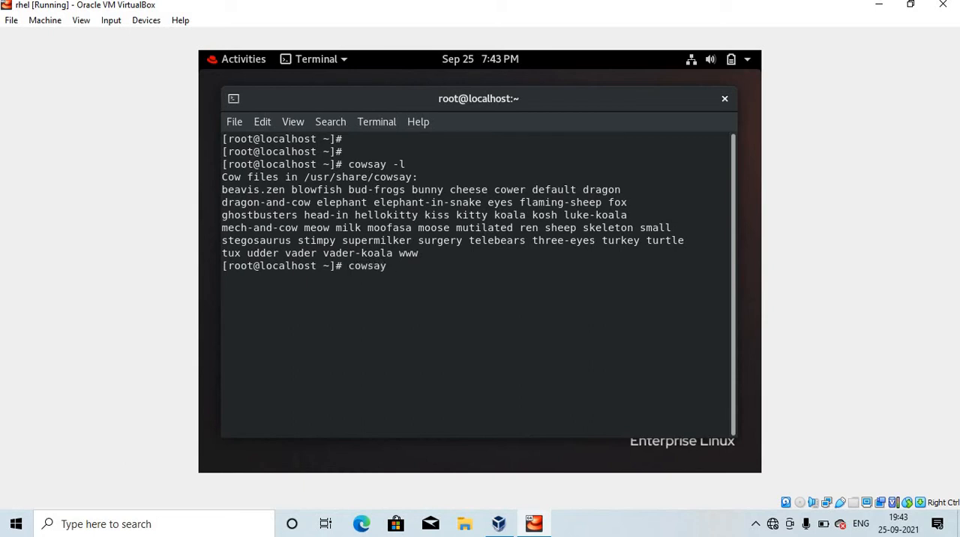
{"action": "type", "text": "\"ll"}
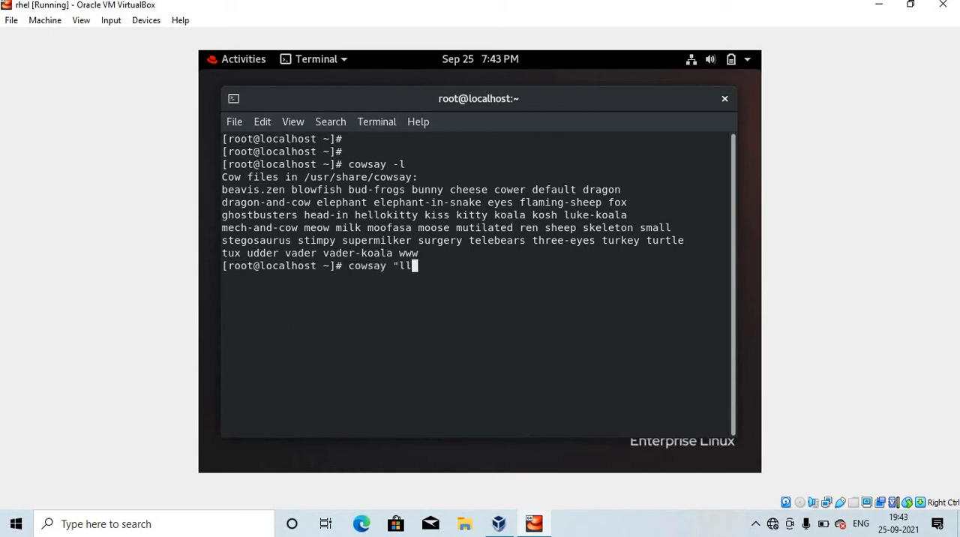
{"action": "type", "text": "inux"}
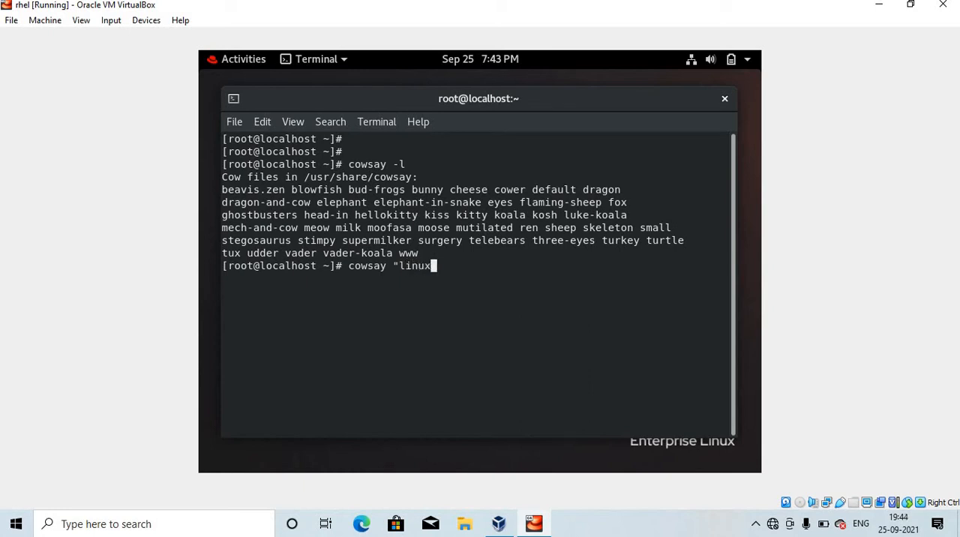
{"action": "key", "text": "Return"}
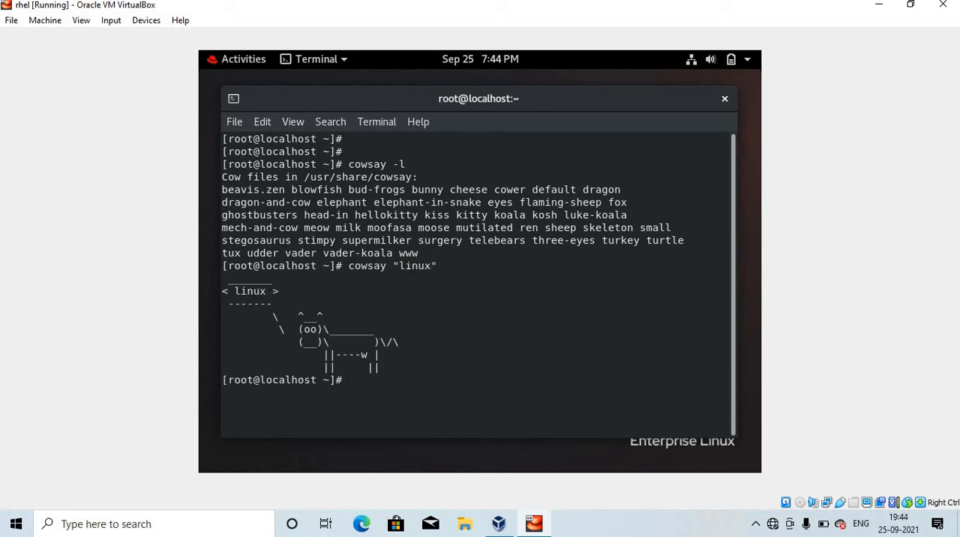
- Print an ASCII cow saying "I am a cow"
{"action": "type", "text": "cow"}
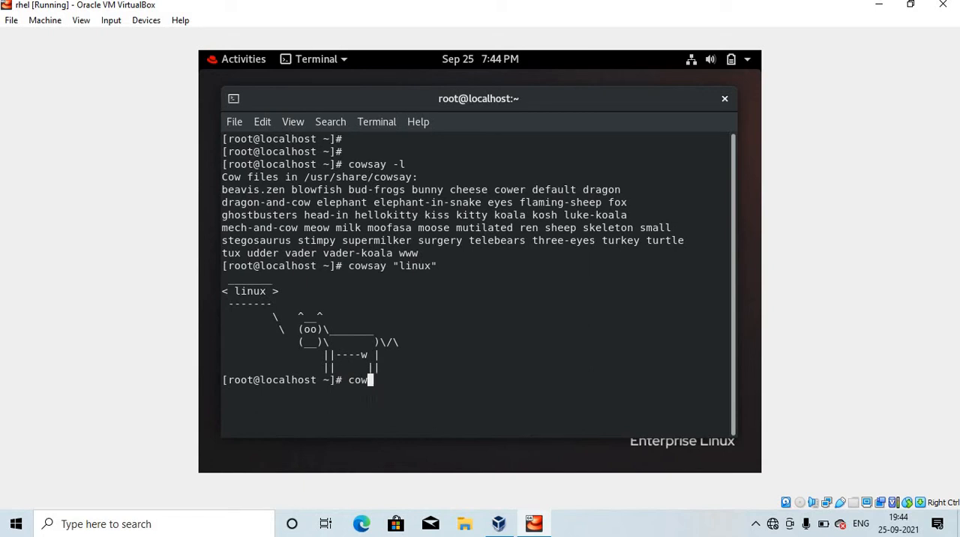
{"action": "type", "text": "say"}
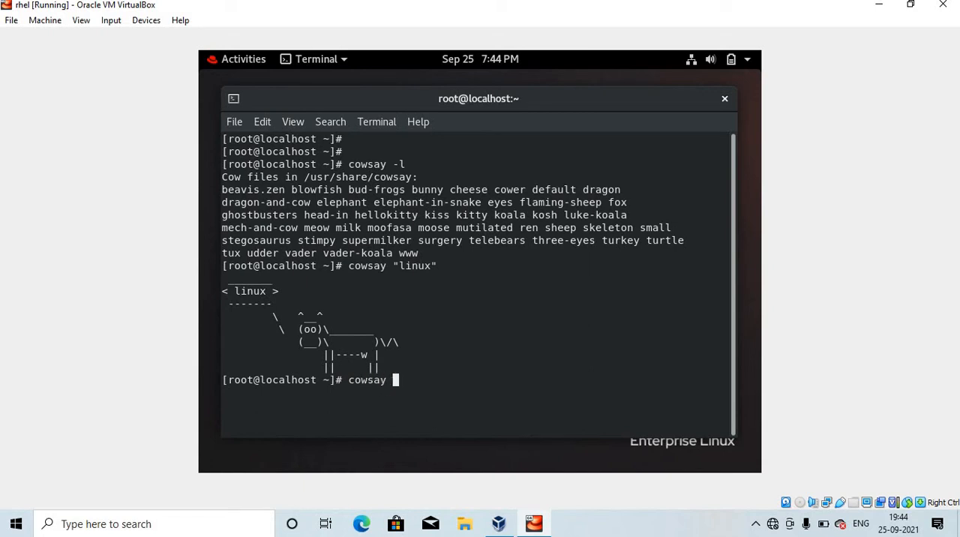
{"action": "type", "text": "\""}
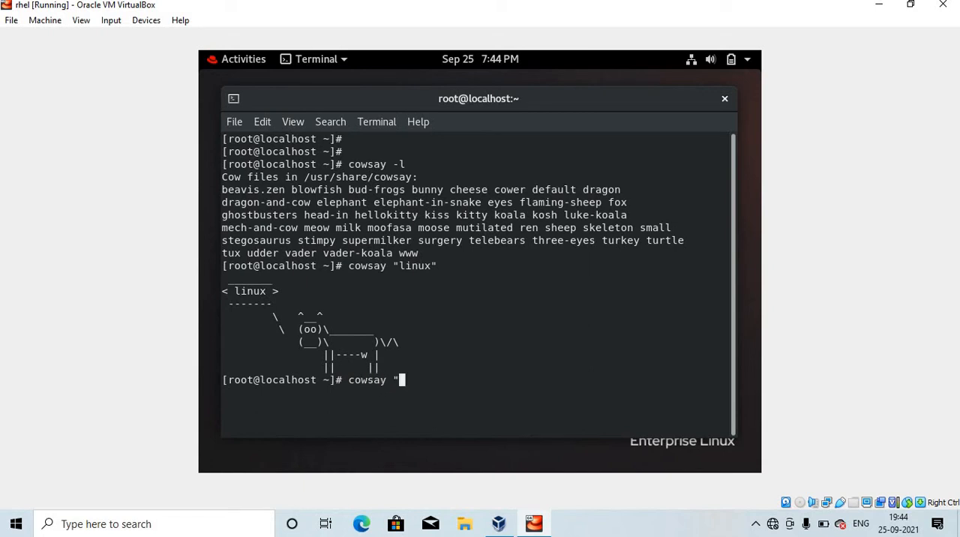
{"action": "type", "text": "I am"}
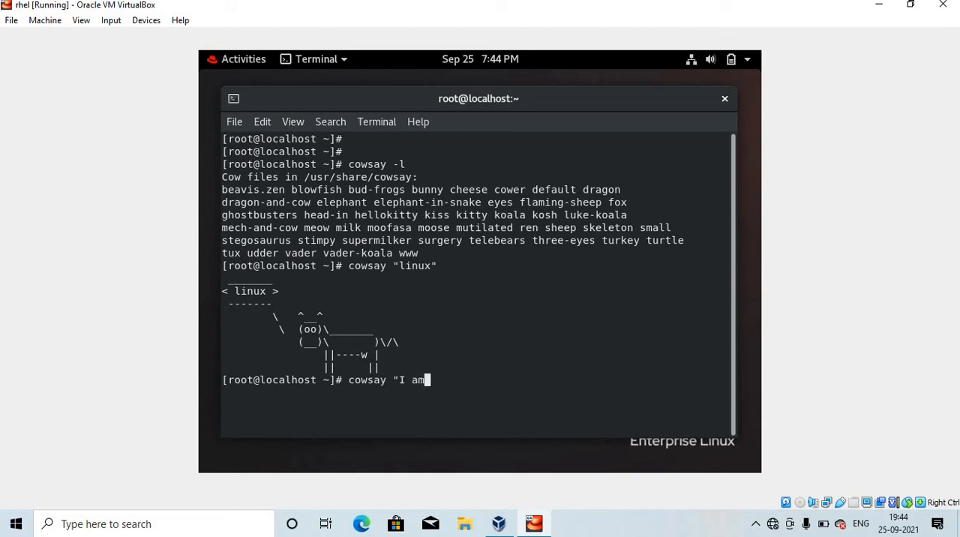
{"action": "type", "text": "a co"}
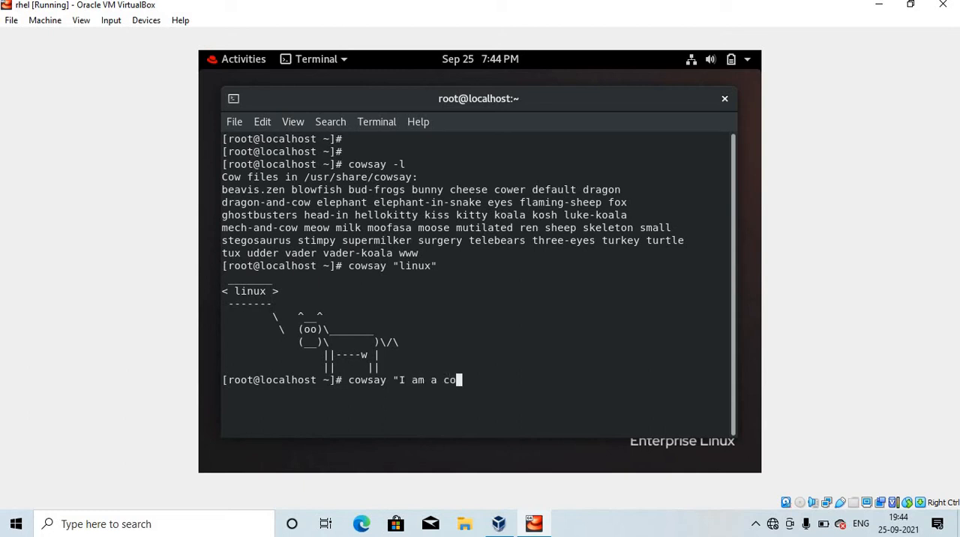
{"action": "key", "text": "Return"}
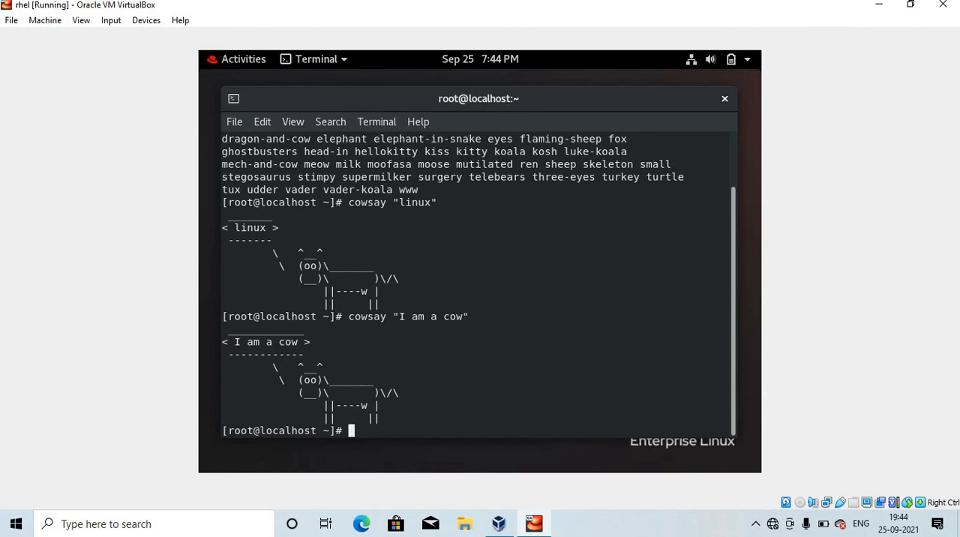
- Print the kiss cow file's art saying "linux" with cowsay -f kiss
{"action": "type", "text": "cowsa"}
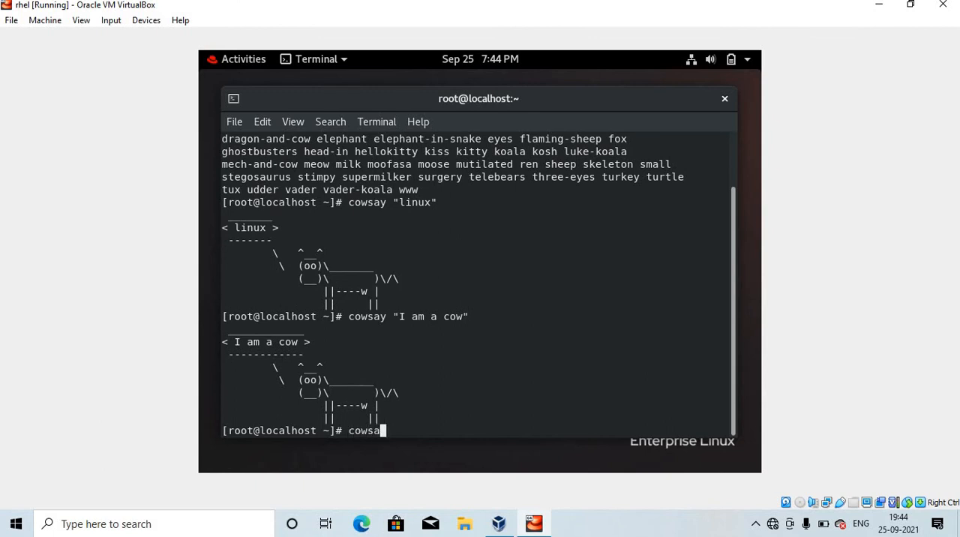
{"action": "type", "text": "-"}
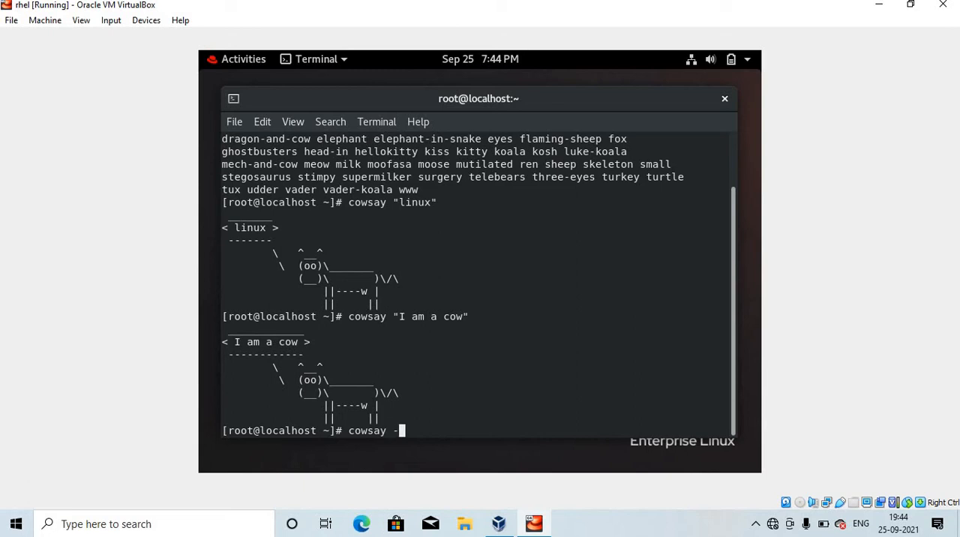
{"action": "type", "text": "f"}
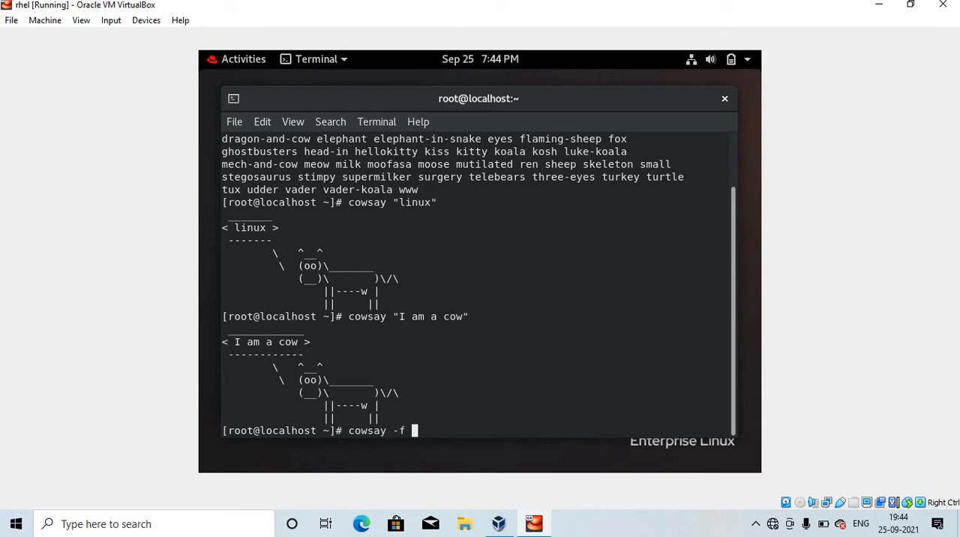
{"action": "type", "text": "kiss"}
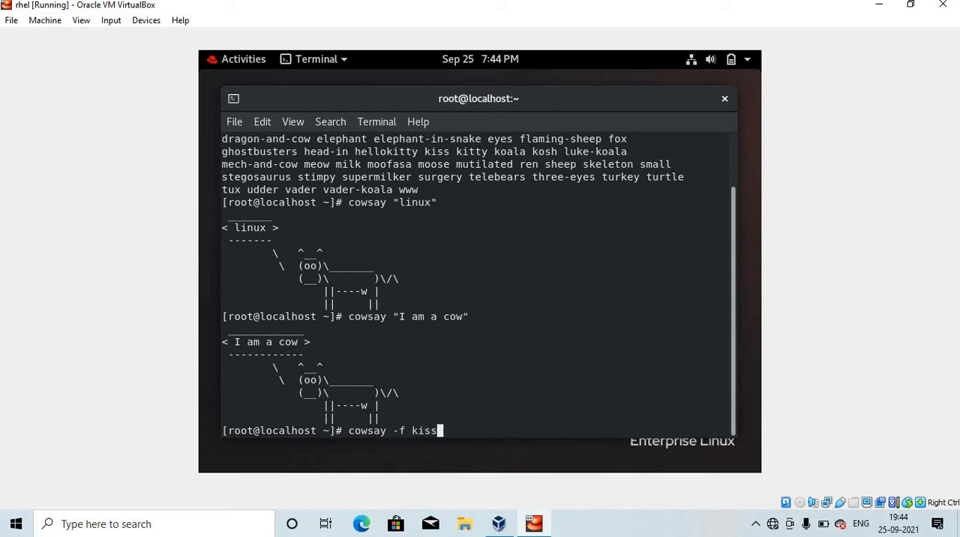
{"action": "type", "text": "\"linu"}
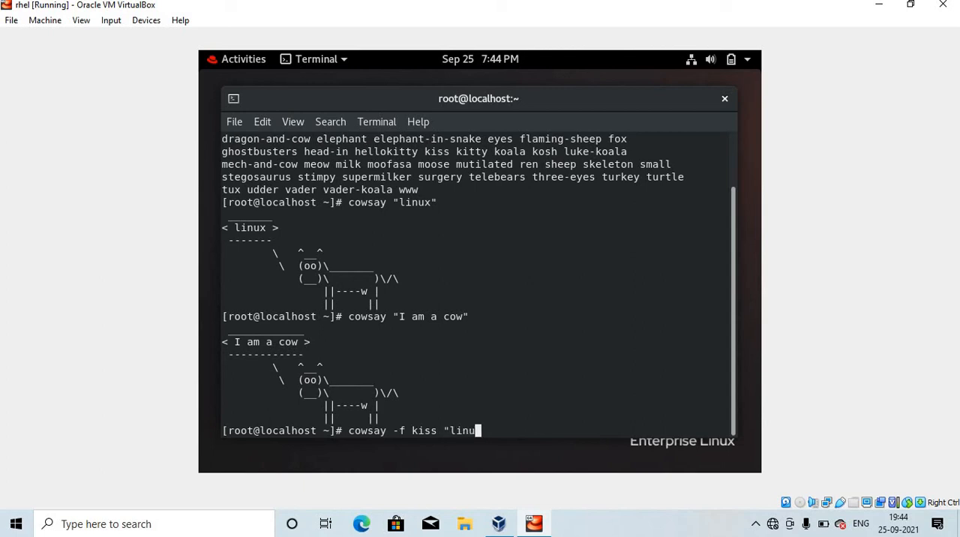
{"action": "key", "text": "Return"}
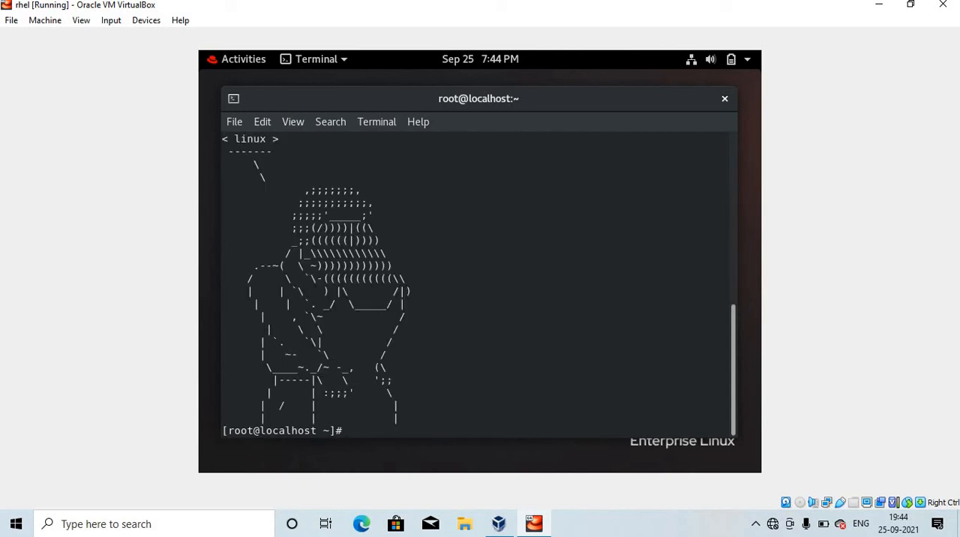
- Run the flying steam locomotive animation with sl -f
{"action": "type", "text": "s"}
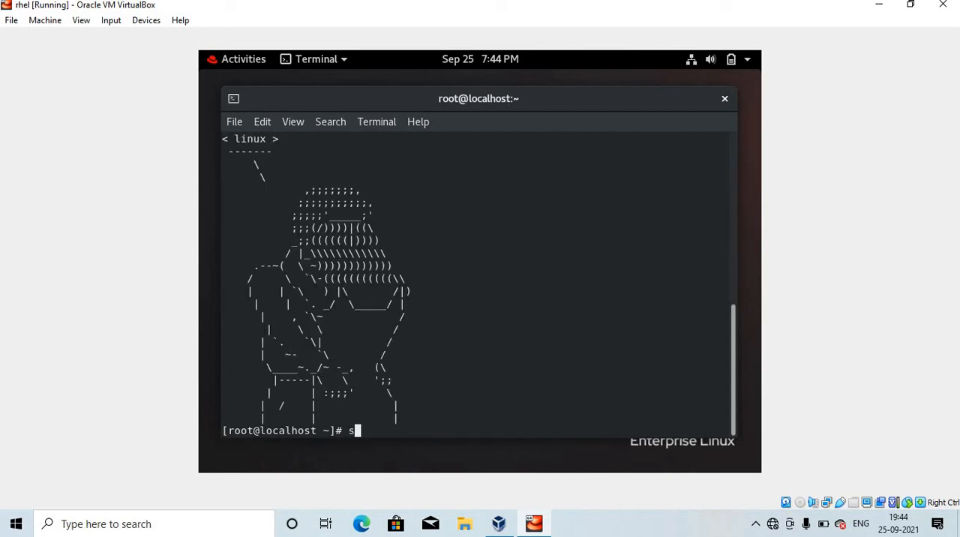
{"action": "type", "text": "l -"}
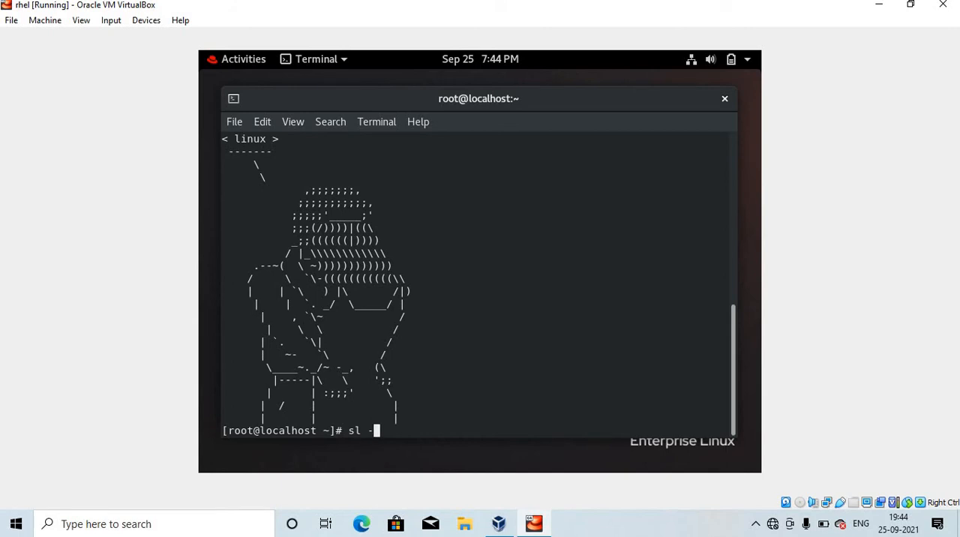
{"action": "type", "text": "f"}
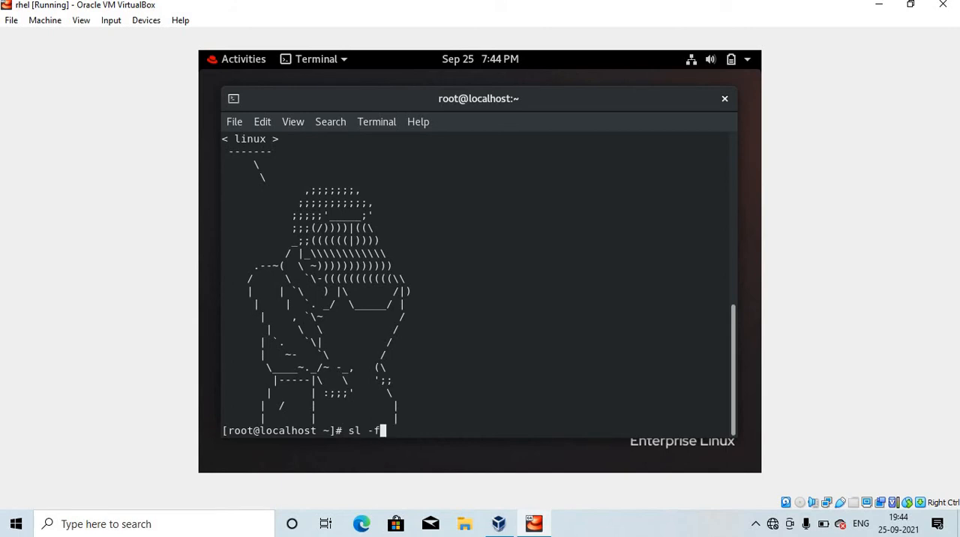
{"action": "key", "text": "Return"}
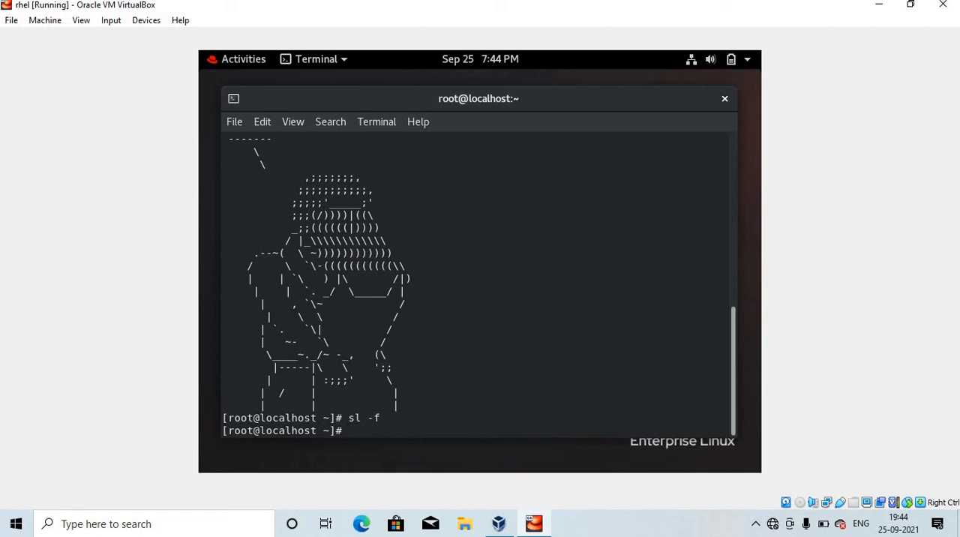
- Flood the screen with "hi" lines using yes, then interrupt it with Ctrl+C
{"action": "type", "text": "ye"}
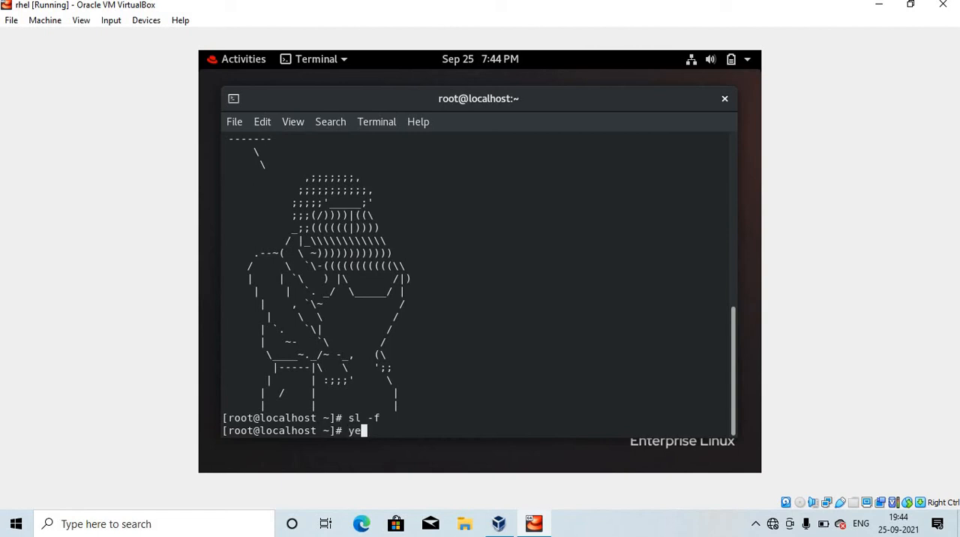
{"action": "type", "text": "s"}
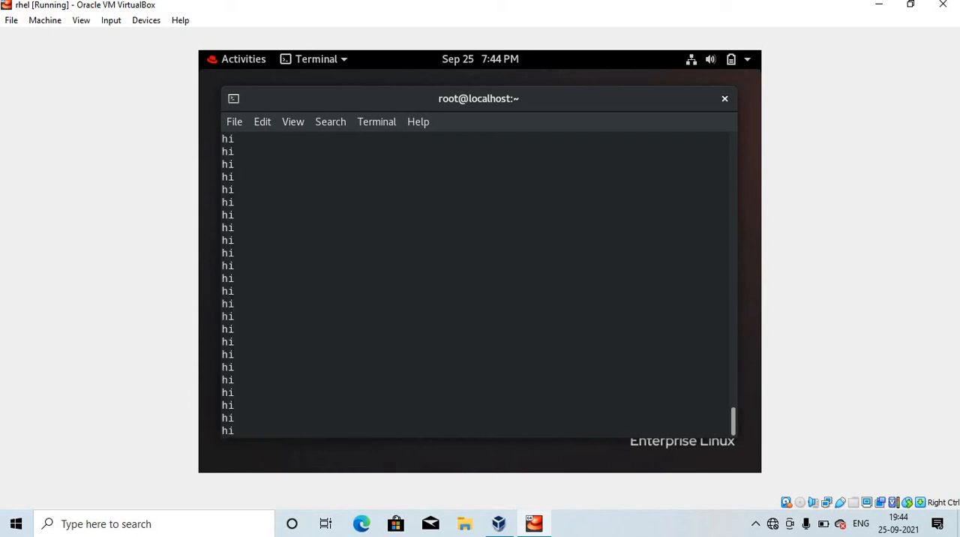
{"action": "key", "text": "ctrl+c"}
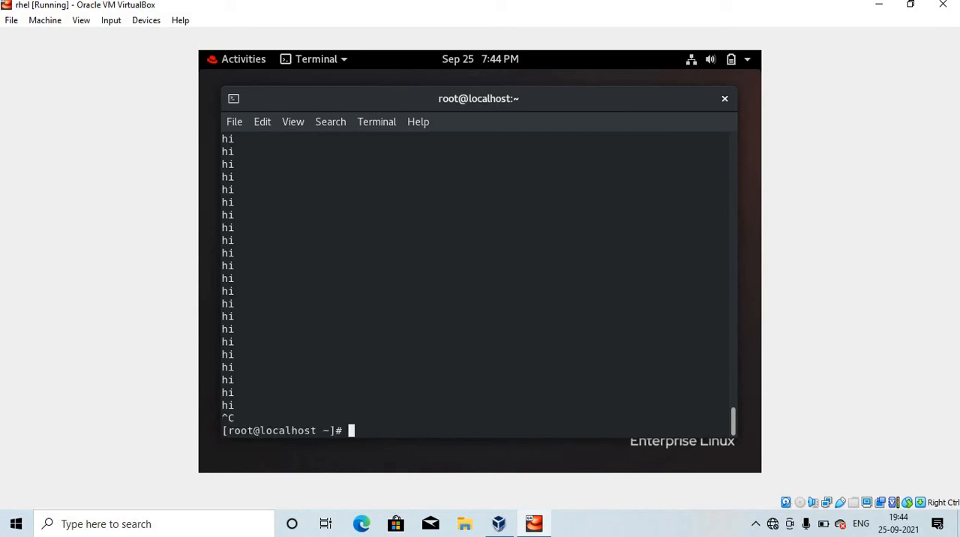
- Print "Vimal Daga Sir" as a large figlet banner
{"action": "type", "text": "f"}
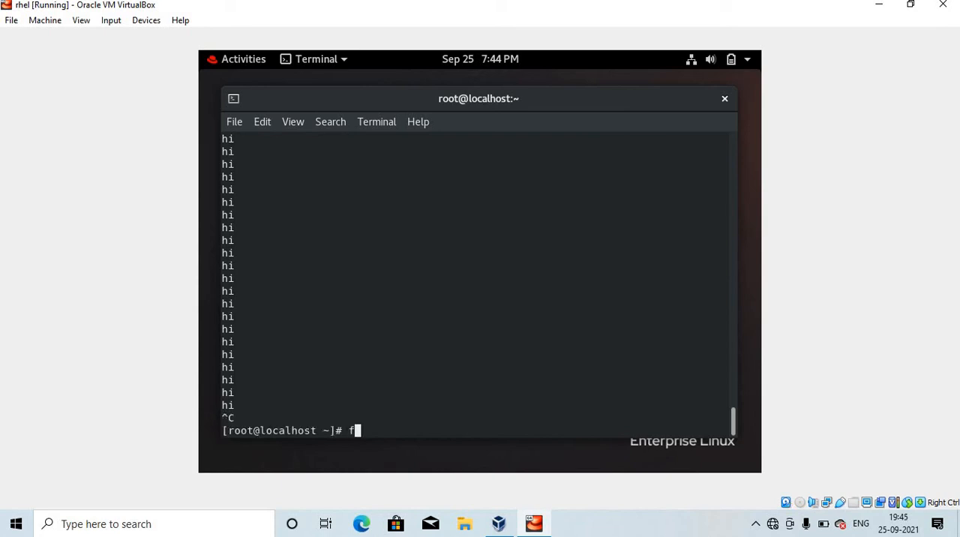
{"action": "type", "text": "igl"}
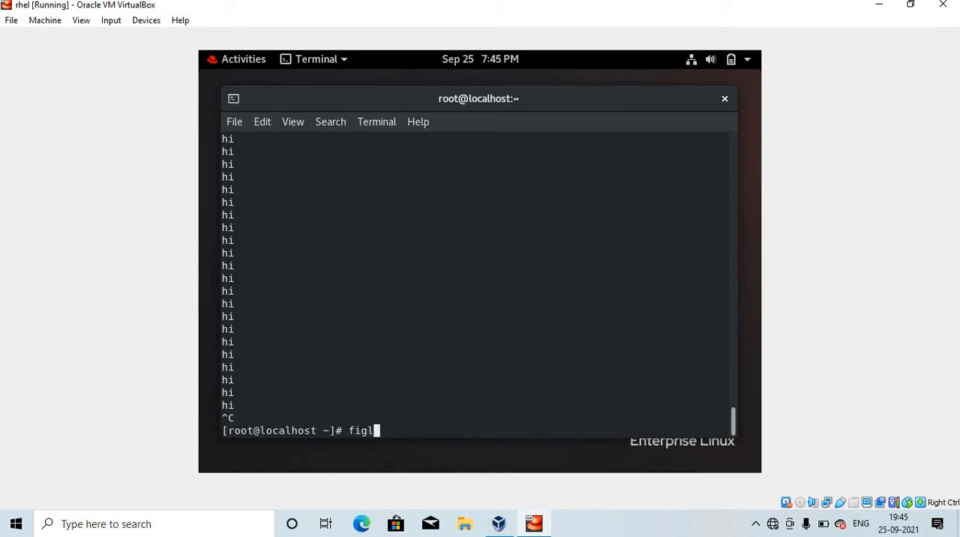
{"action": "type", "text": "et"}
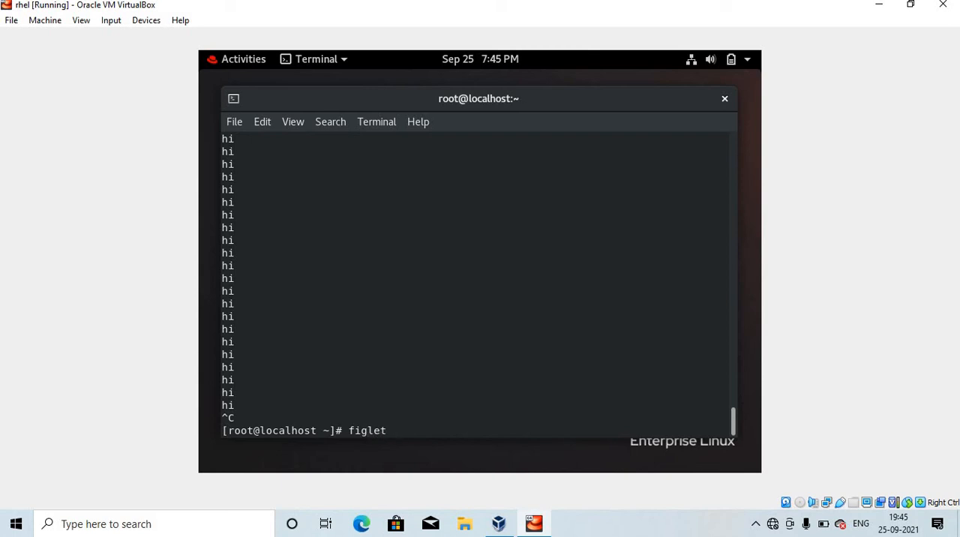
{"action": "type", "text": "Vimal"}
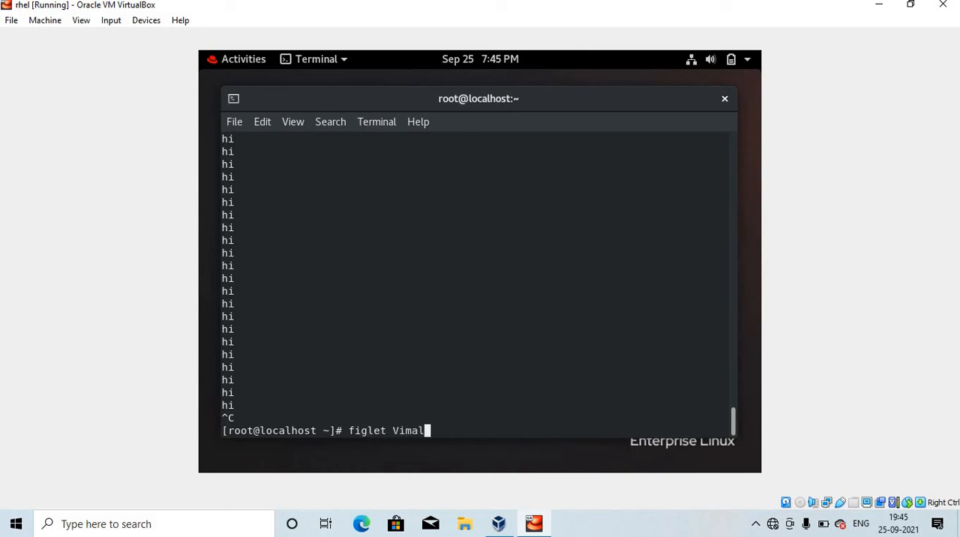
{"action": "type", "text": "Daga"}
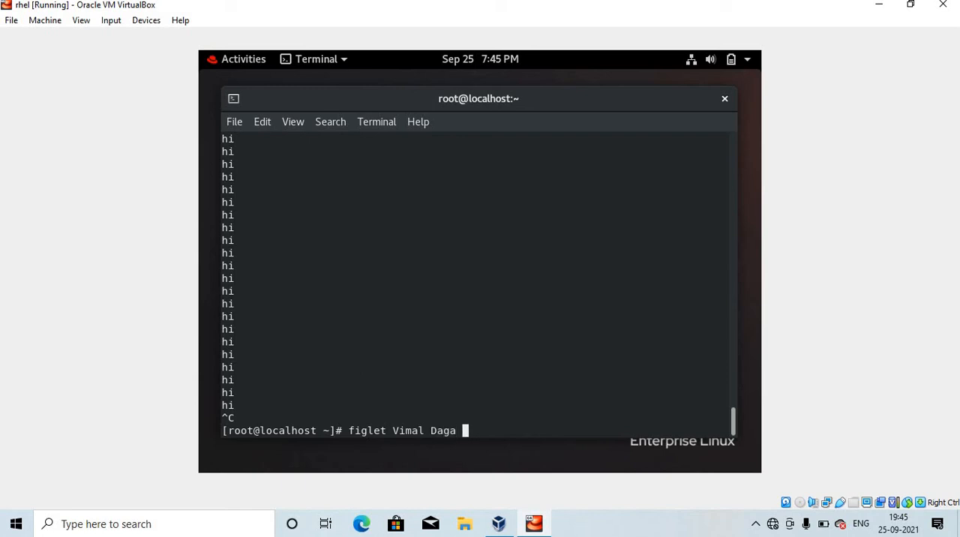
{"action": "key", "text": "Return"}
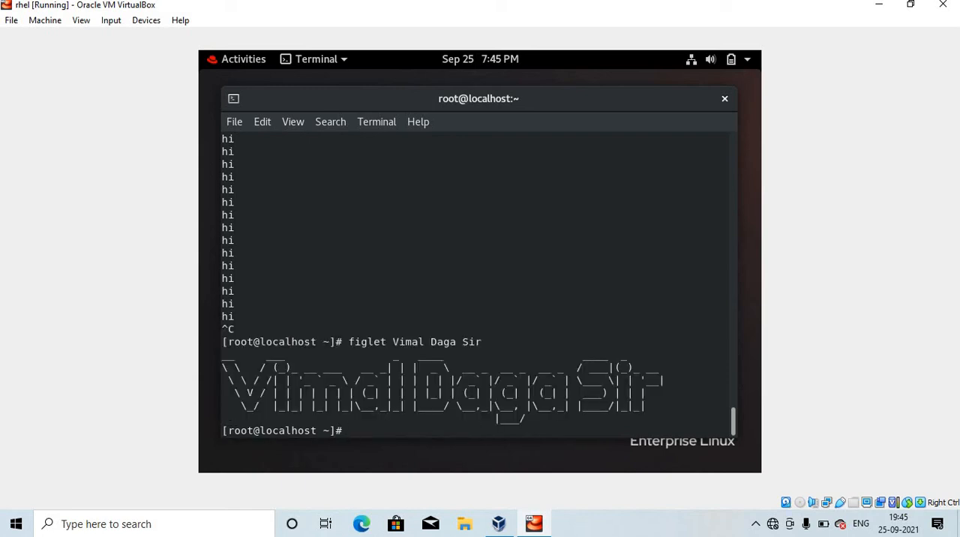
- Print "Jaya Shukla" as a second figlet banner
{"action": "type", "text": "figlet \"Jaya"}
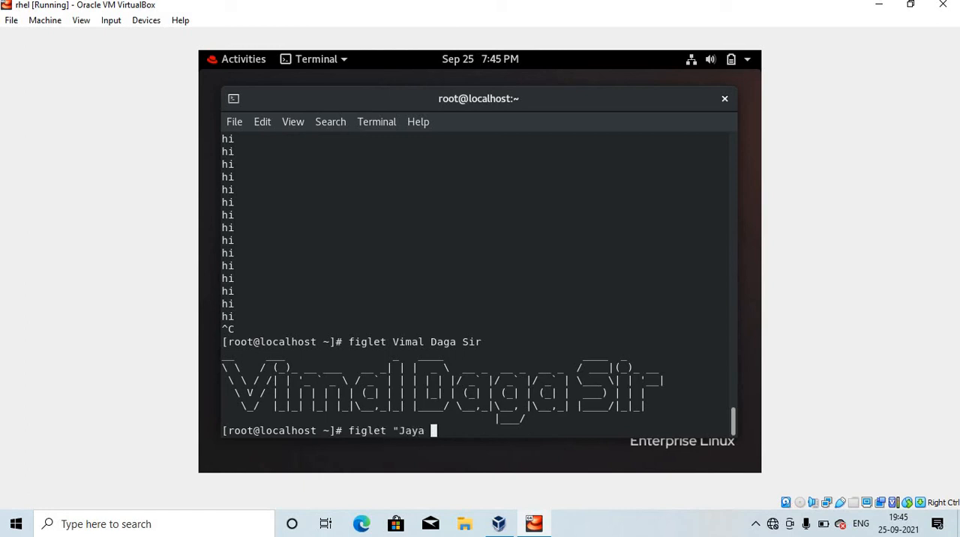
{"action": "type", "text": "Shukla"}
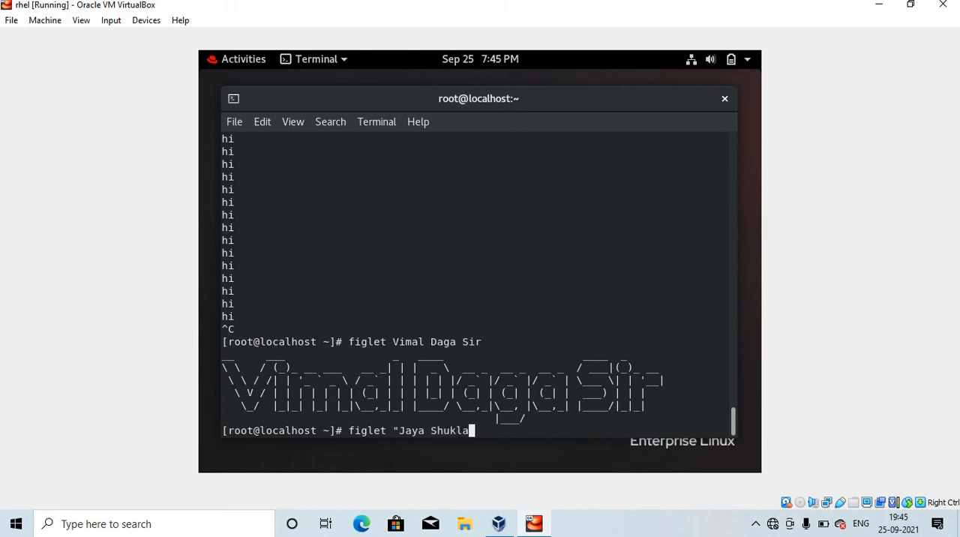
{"action": "key", "text": "Return"}
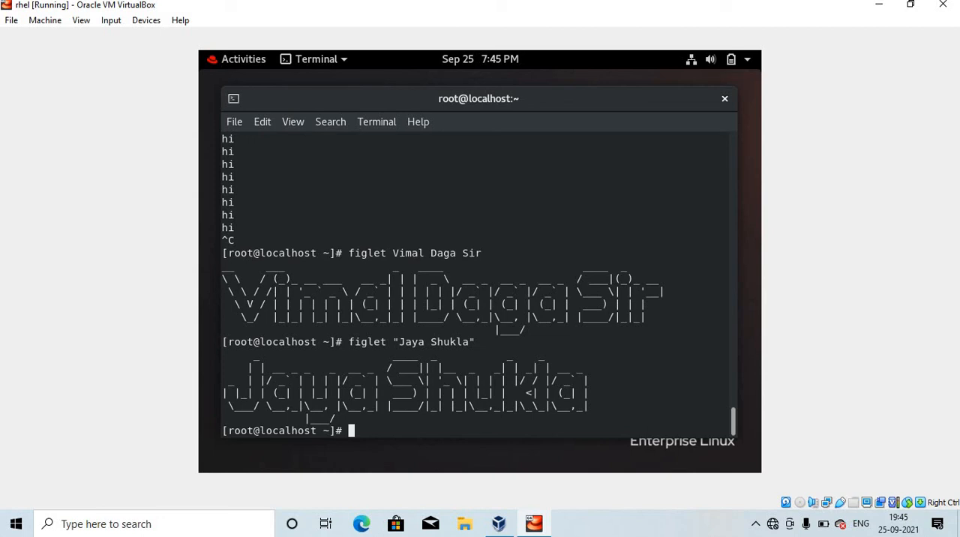
- Show the prime factors of 198 (2 3 3 11) with factor
{"action": "type", "text": "factor 1"}
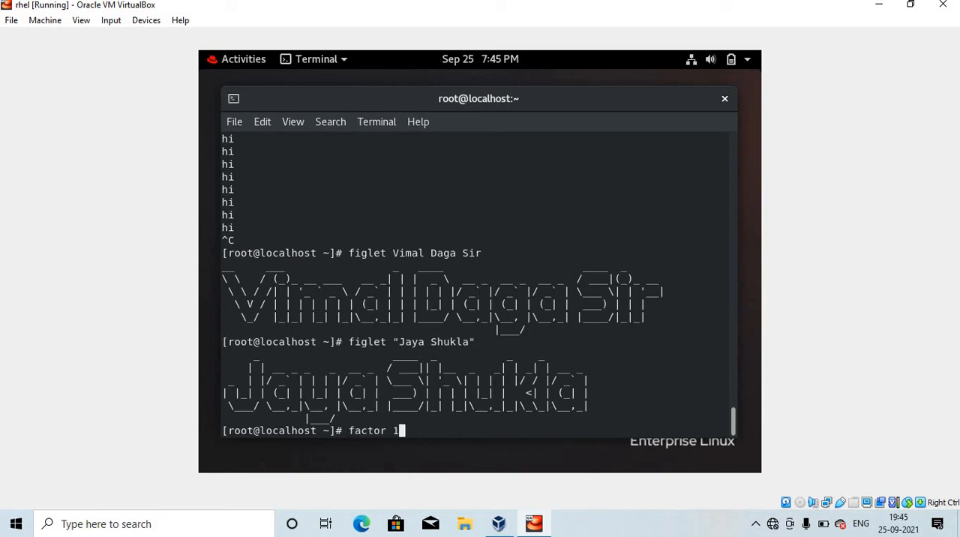
{"action": "key", "text": "Return"}
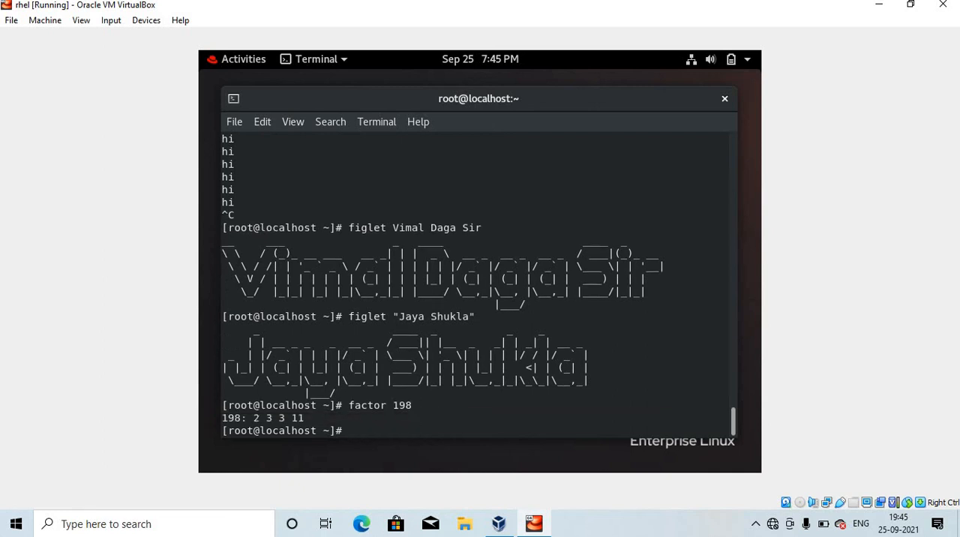